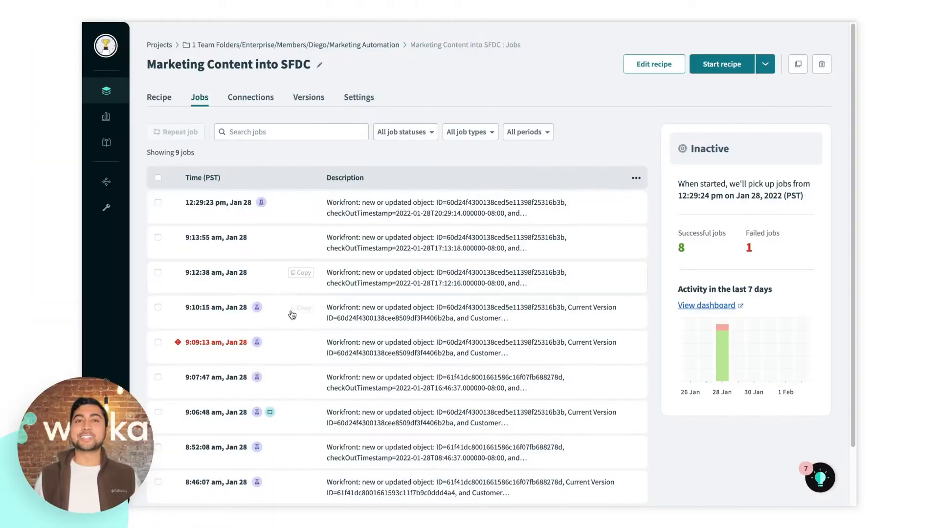
Review the failed 9:09:13 job's 'Linked Entity ID must be present' error and dismiss the step panel.
{"action": "left_click", "coordinate": [218, 343]}
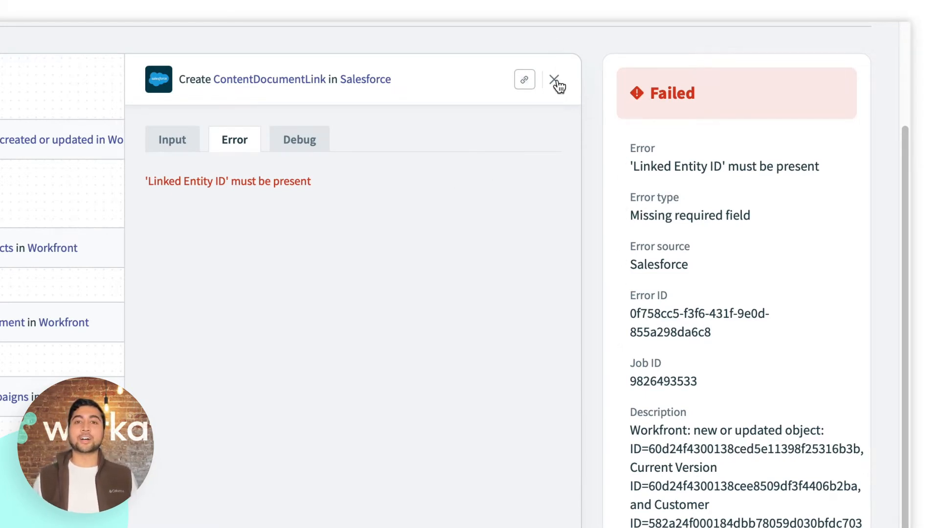
{"action": "left_click", "coordinate": [554, 79]}
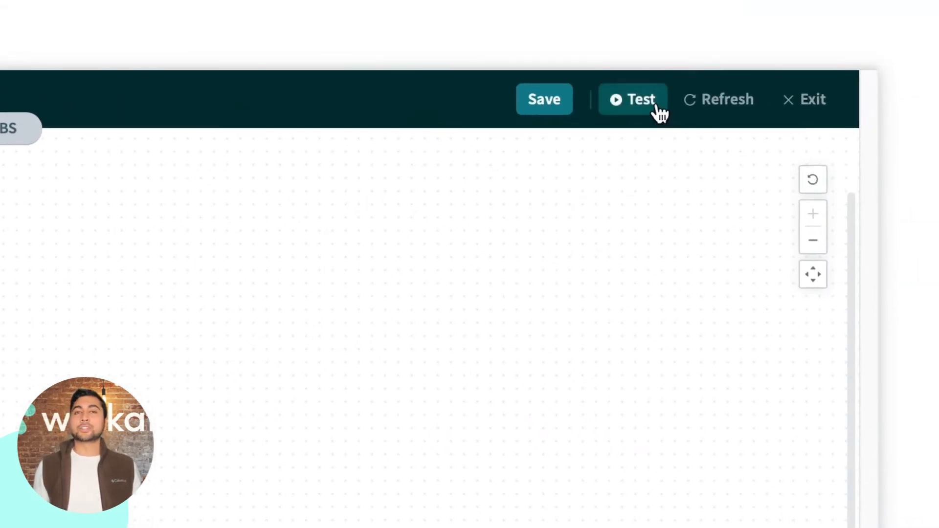
Run a test job that fails at the Airtable Create record step with a 422 Unprocessable Entity error.
{"action": "left_click", "coordinate": [641, 100]}
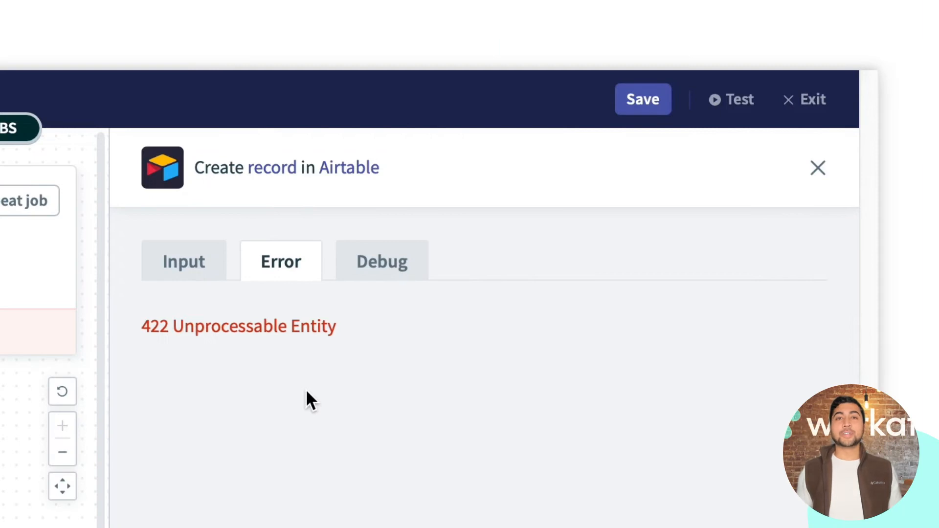
Read the POST 422 response showing Probability rejected with INVALID_VALUE_FOR_COLUMN in the Debug trace.
{"action": "left_click", "coordinate": [382, 261]}
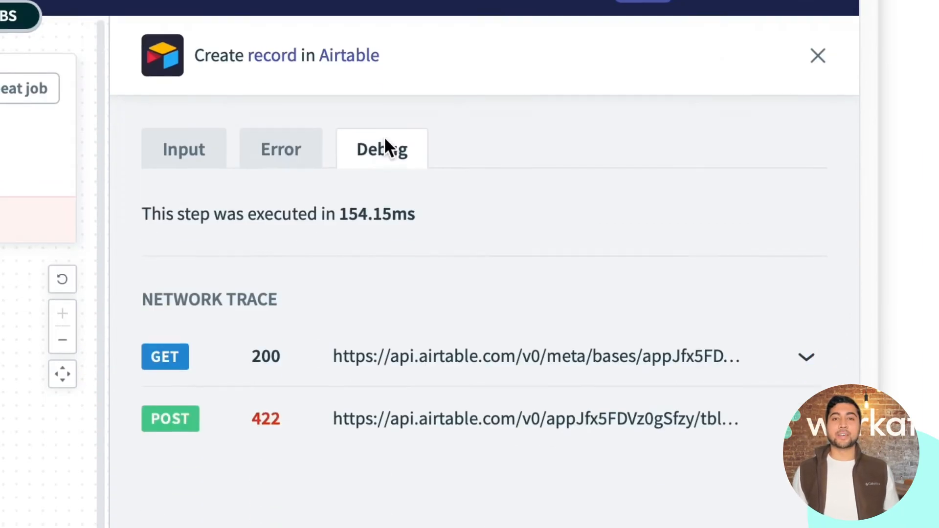
{"action": "scroll", "scroll_direction": "down", "scroll_amount": 3}
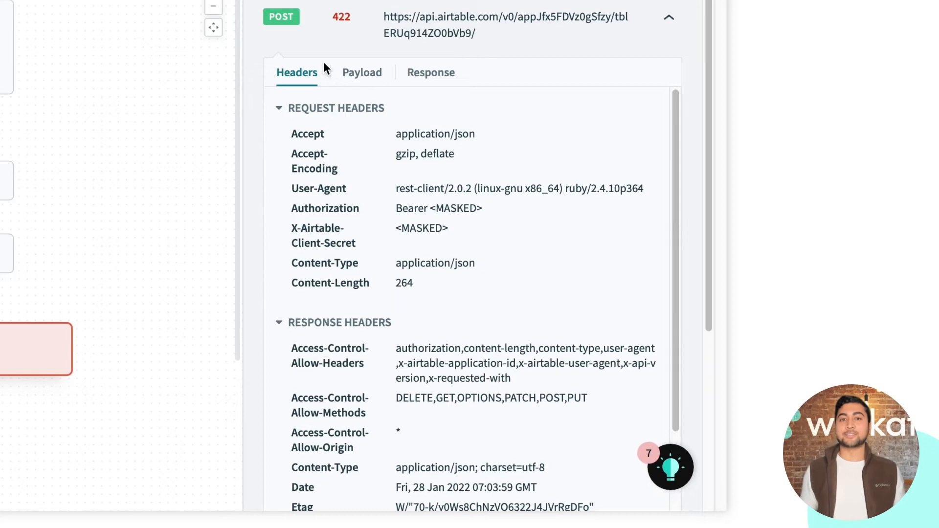
{"action": "left_click", "coordinate": [430, 71]}
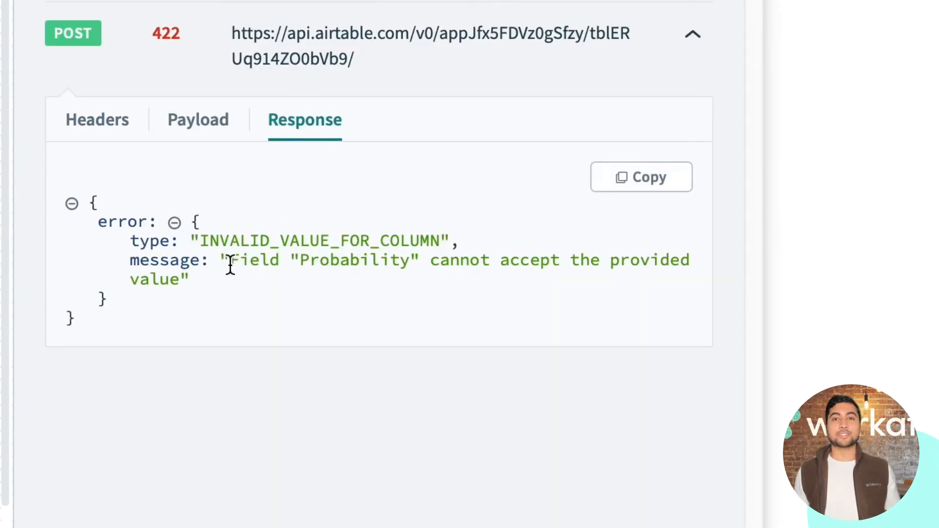
{"action": "left_click_drag", "start_coordinate": [229, 260], "coordinate": [322, 260]}
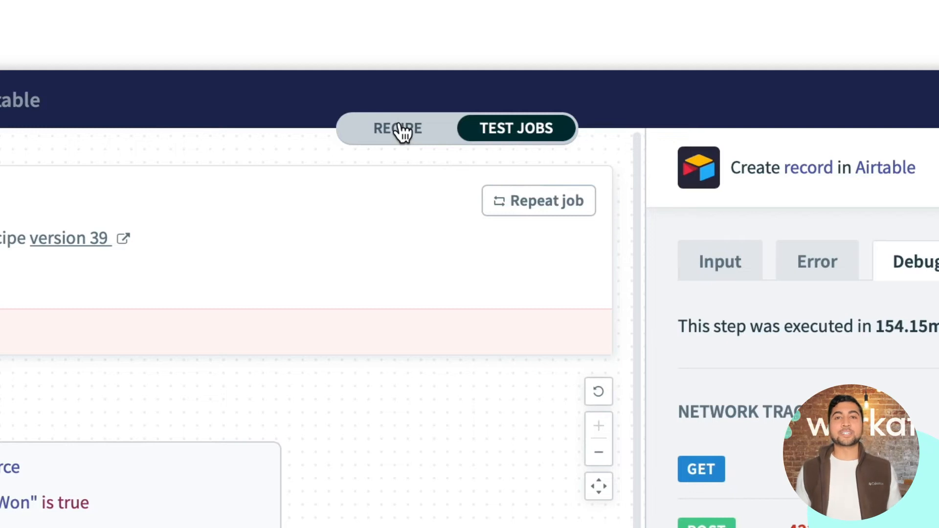
Map the Airtable Probability field to Salesforce's Probability (%) Step 1 datapill and save the recipe.
{"action": "left_click", "coordinate": [396, 128]}
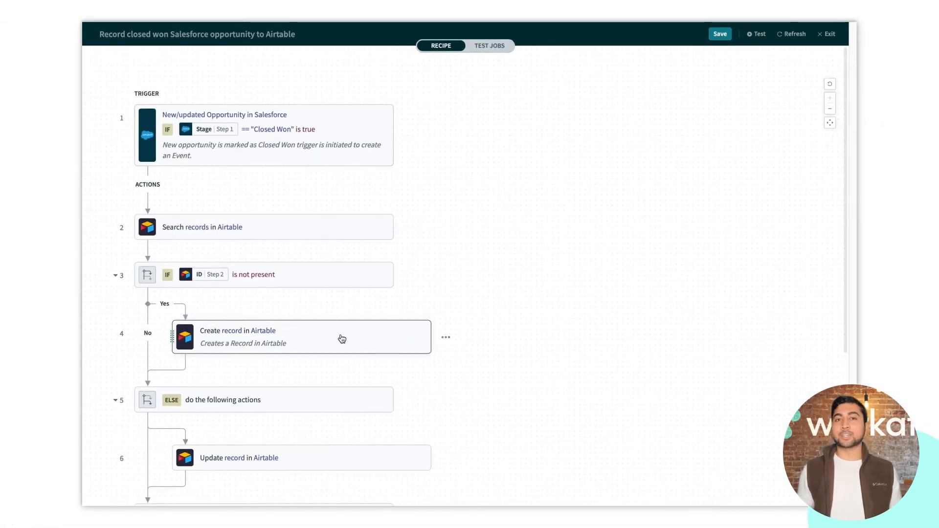
{"action": "left_click", "coordinate": [301, 336]}
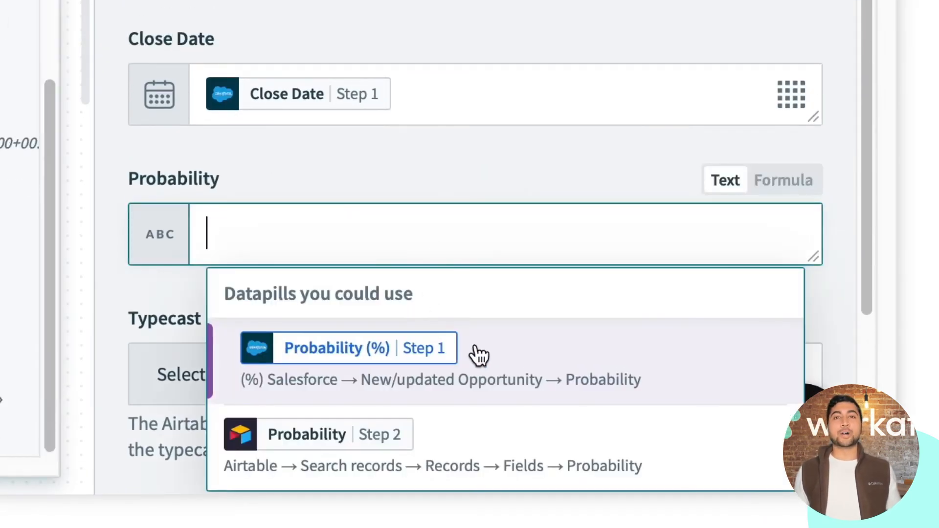
{"action": "left_click", "coordinate": [347, 349]}
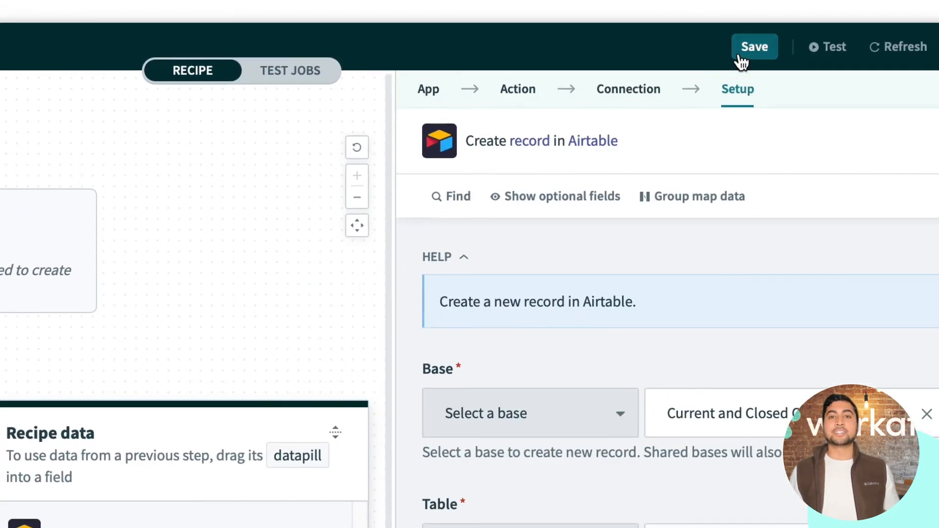
{"action": "left_click", "coordinate": [754, 47]}
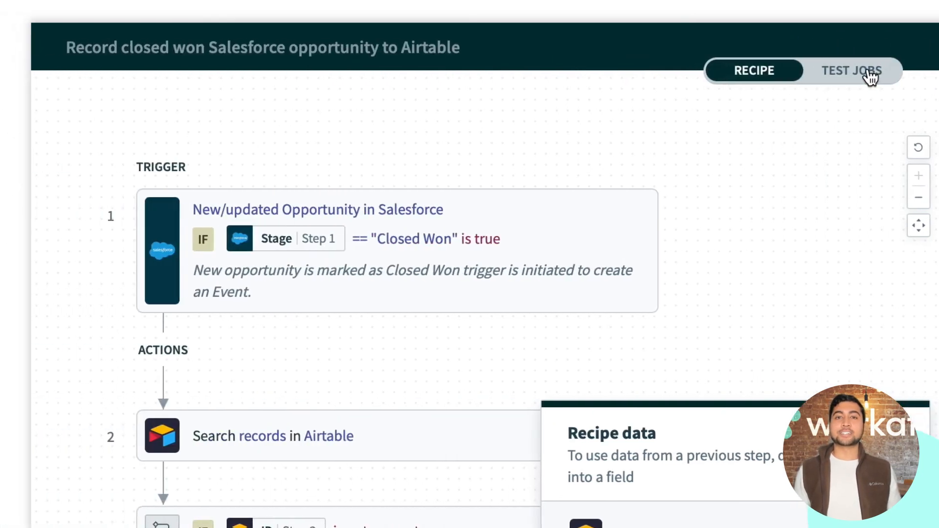
Repeat the failed test job so the rerun finishes as Successful.
{"action": "left_click", "coordinate": [851, 71]}
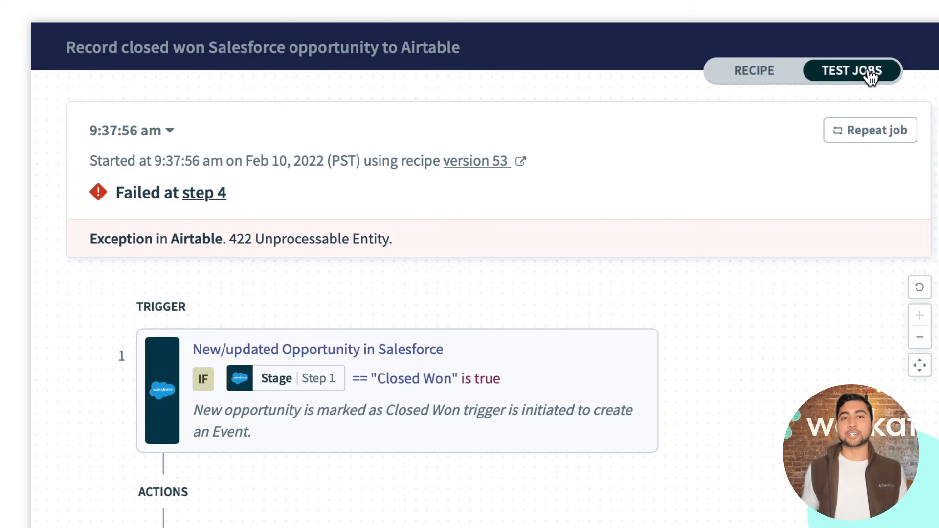
{"action": "left_click", "coordinate": [870, 130]}
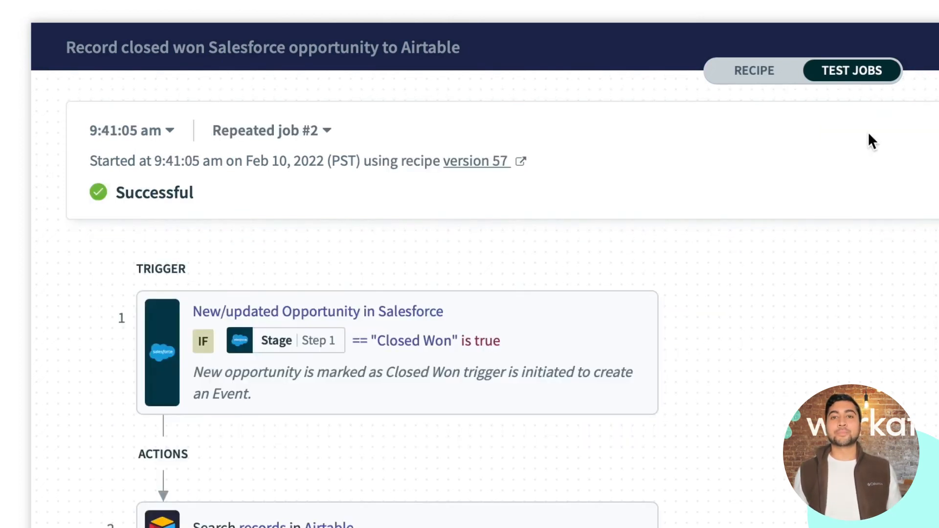
{"action": "mouse_move", "coordinate": [862, 150]}
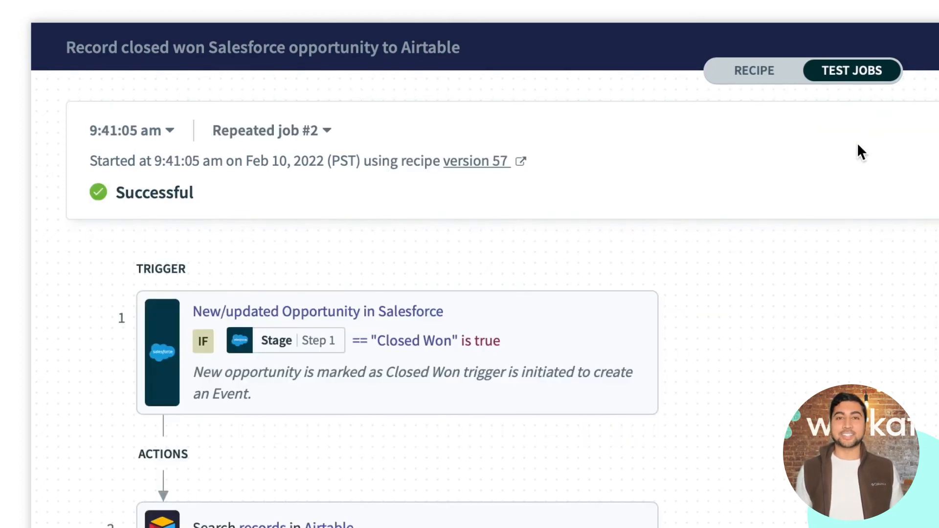